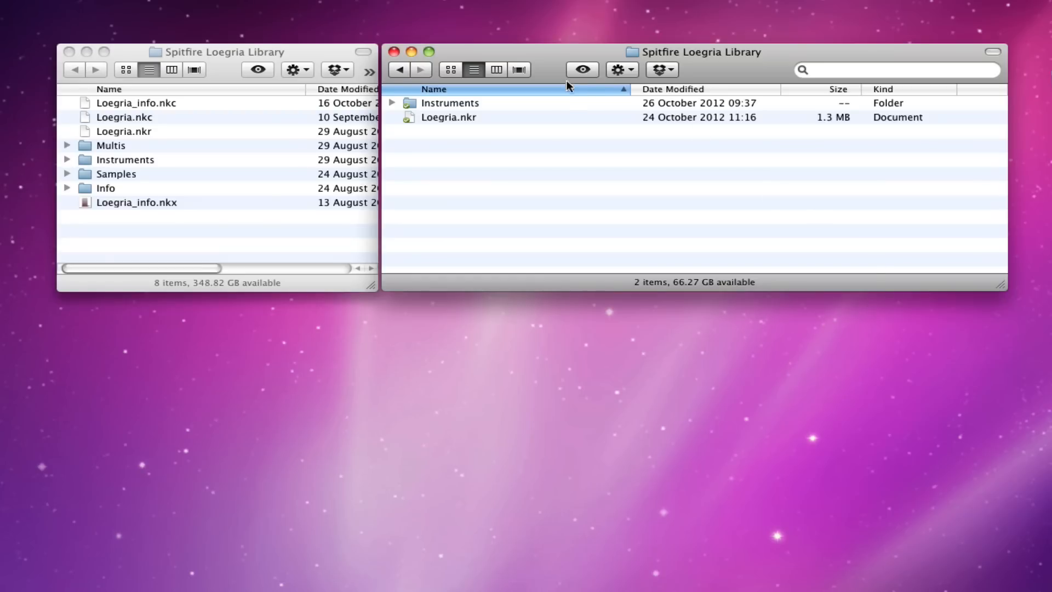
{"action": "mouse_move", "coordinate": [581, 188]}
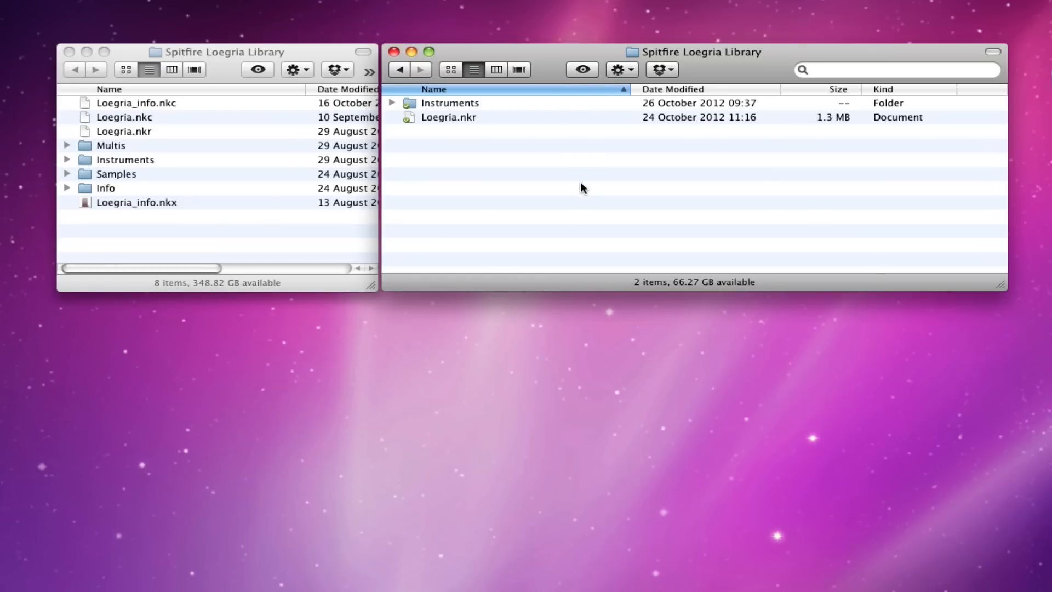
{"action": "mouse_move", "coordinate": [575, 185]}
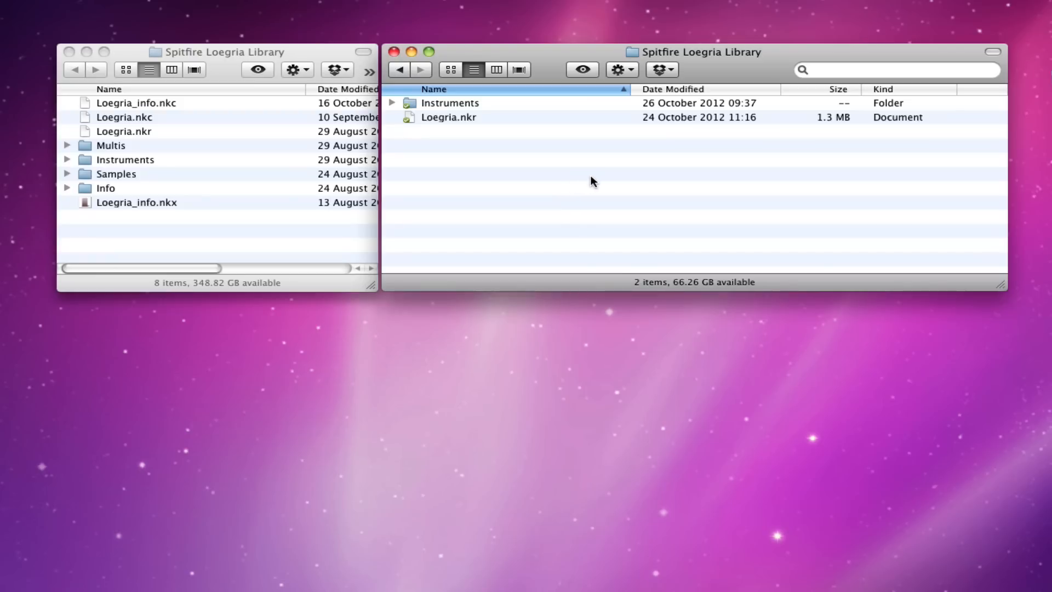
{"action": "mouse_move", "coordinate": [555, 179]}
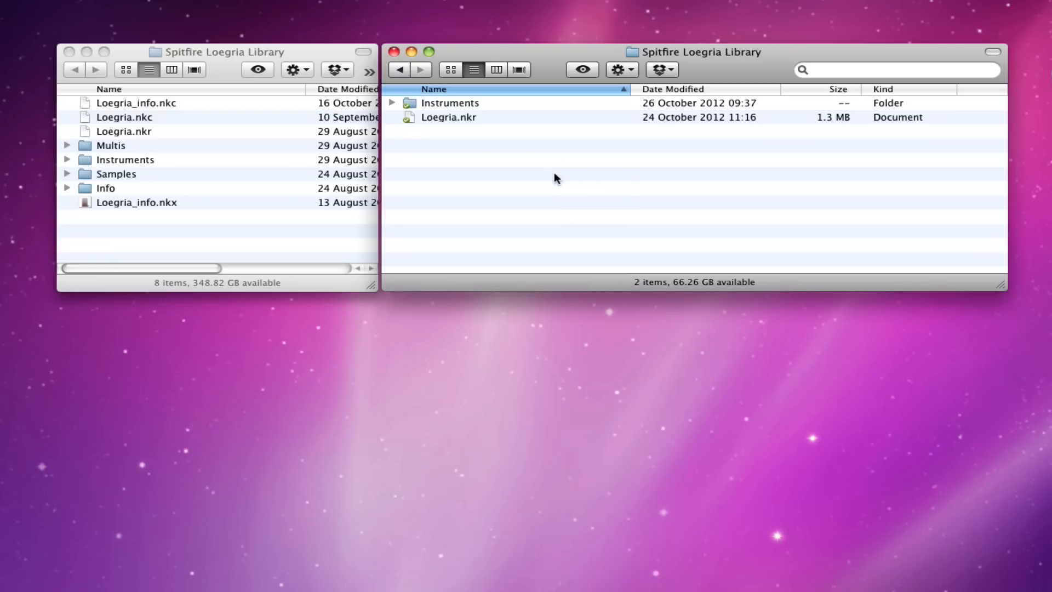
{"action": "mouse_move", "coordinate": [720, 175]}
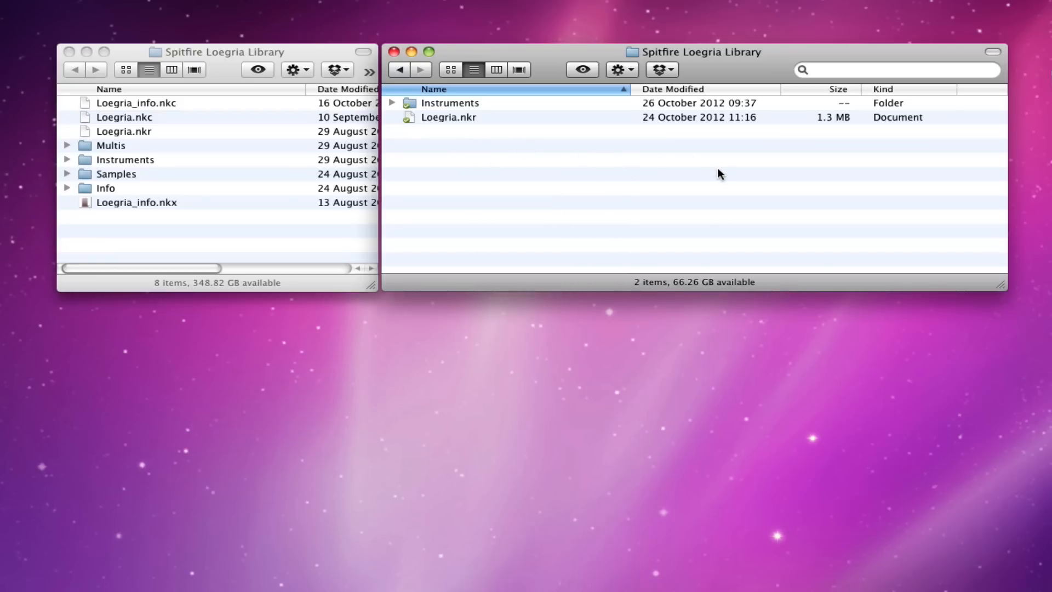
{"action": "mouse_move", "coordinate": [718, 158]}
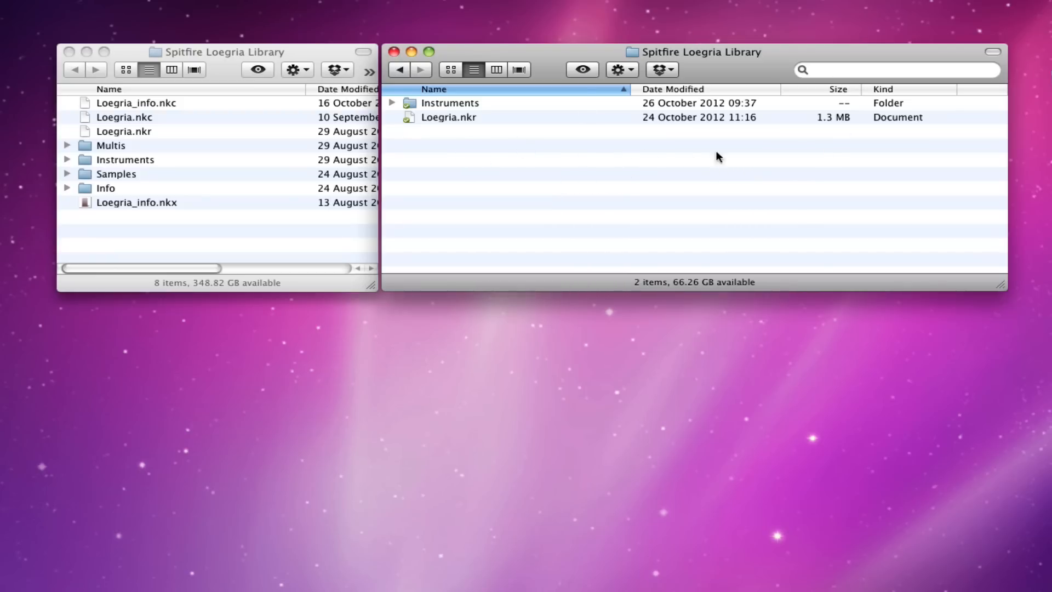
{"action": "mouse_move", "coordinate": [733, 69]}
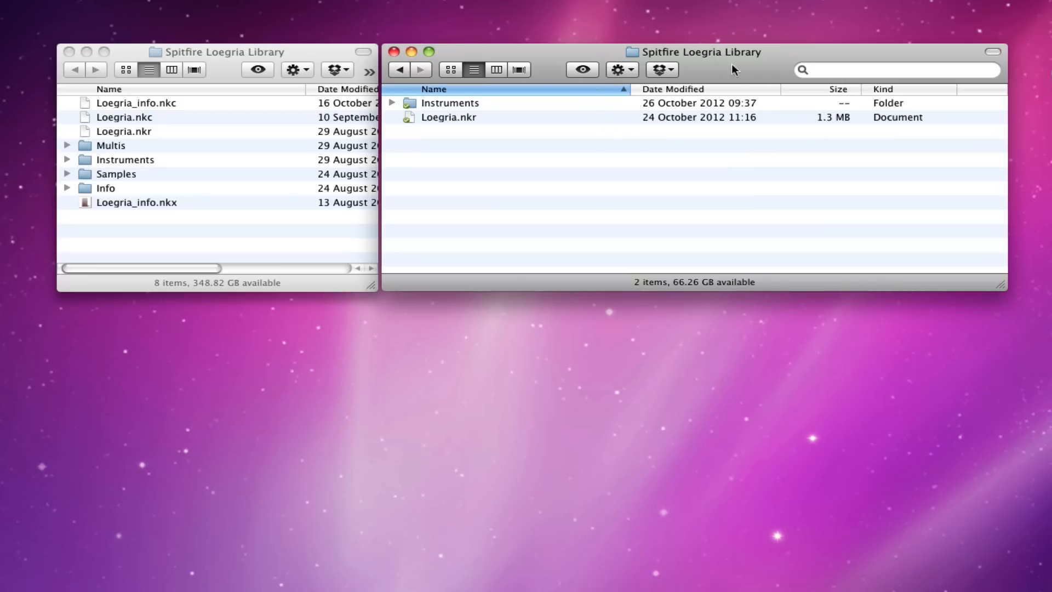
{"action": "mouse_move", "coordinate": [657, 62]}
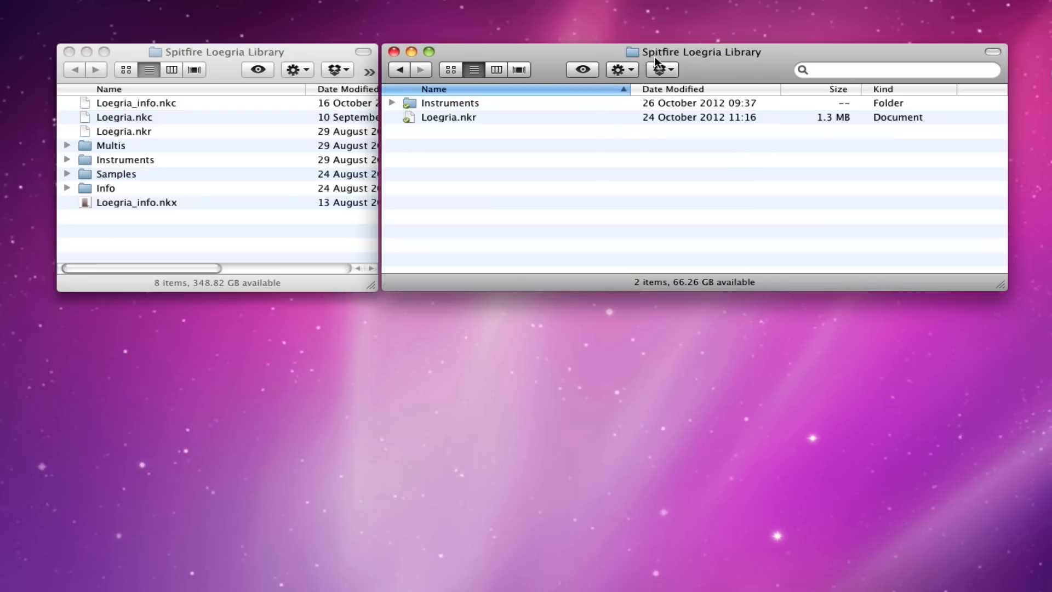
{"action": "mouse_move", "coordinate": [424, 108]}
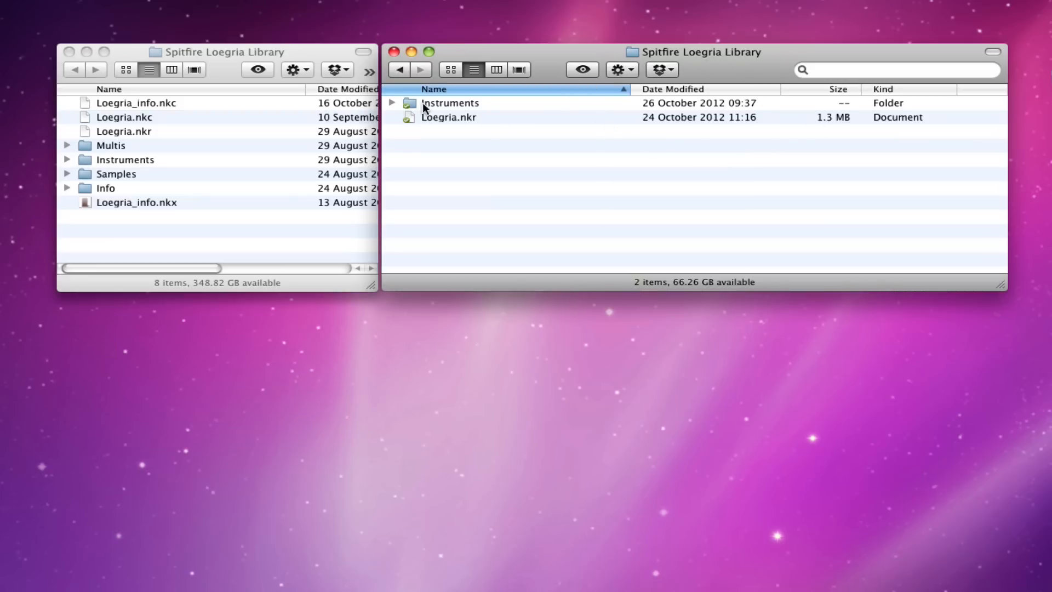
{"action": "mouse_move", "coordinate": [411, 126]}
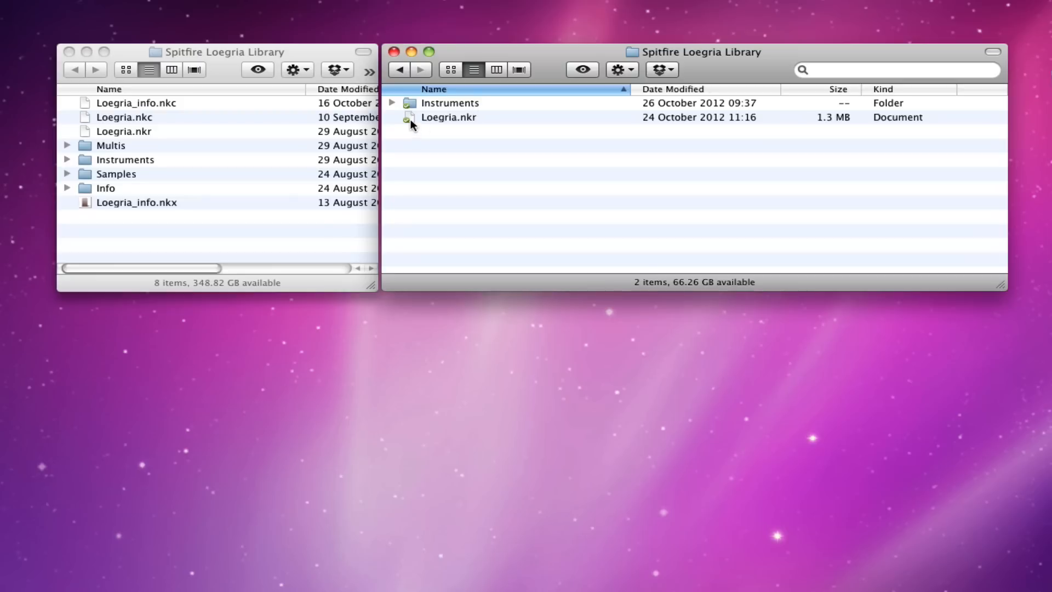
{"action": "mouse_move", "coordinate": [476, 129]}
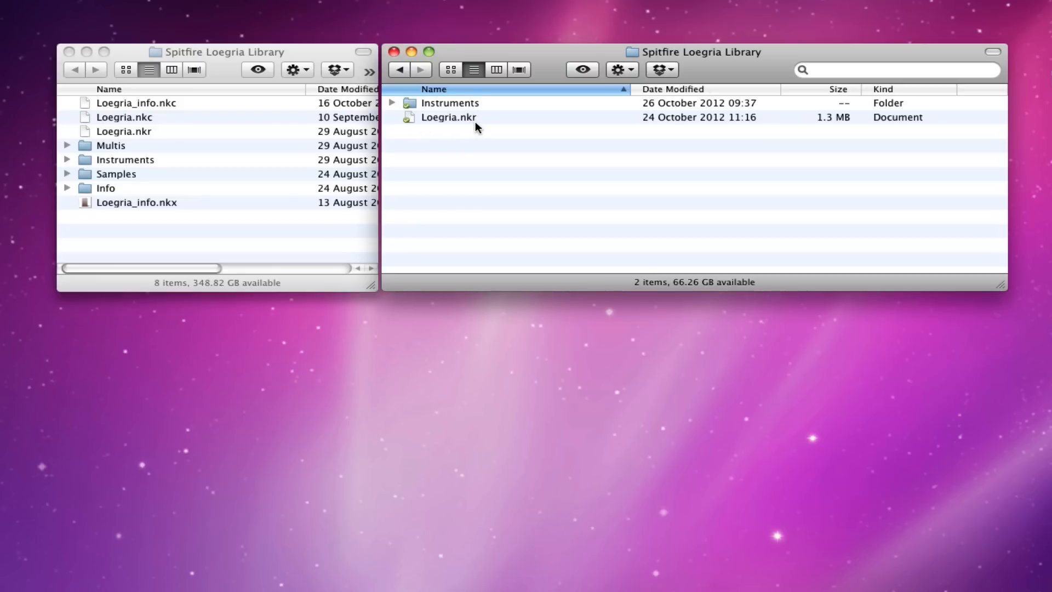
{"action": "mouse_move", "coordinate": [436, 136]}
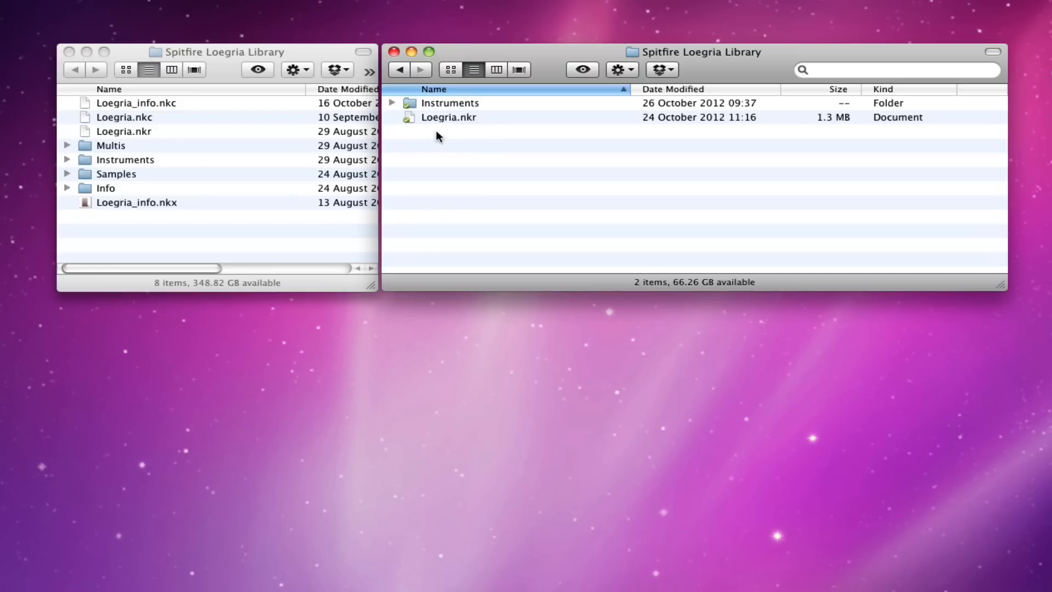
{"action": "mouse_move", "coordinate": [305, 55]}
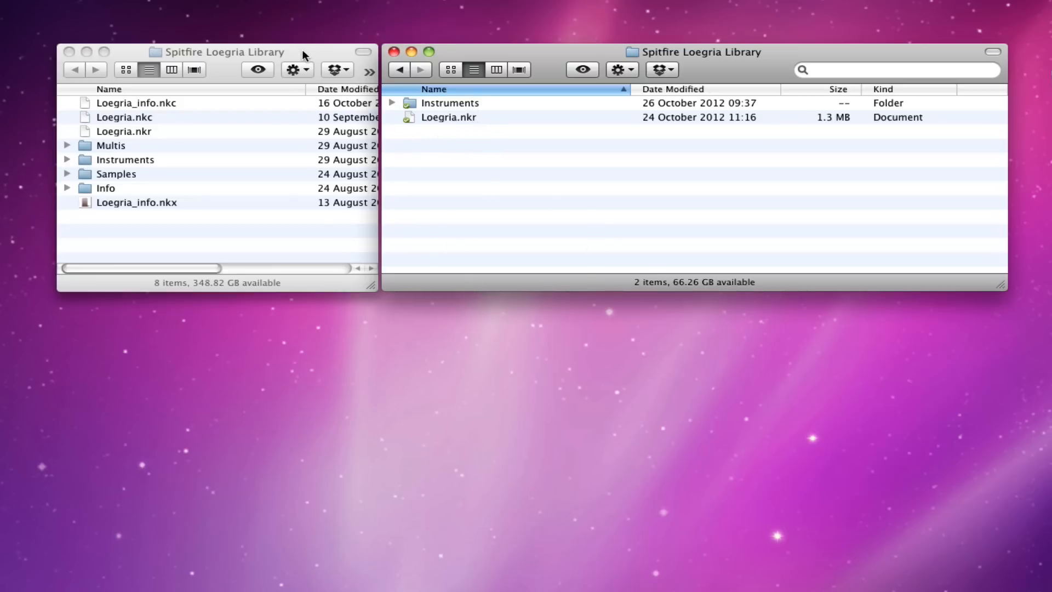
- Make the eight-item Spitfire Loegria Library window the active Finder window
{"action": "left_click", "coordinate": [222, 52]}
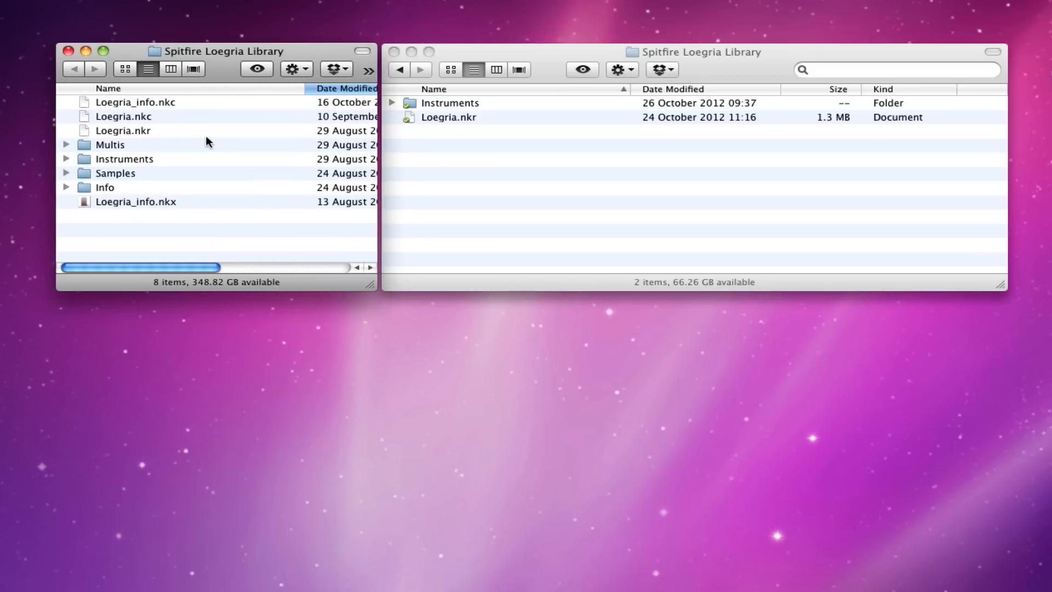
{"action": "mouse_move", "coordinate": [282, 155]}
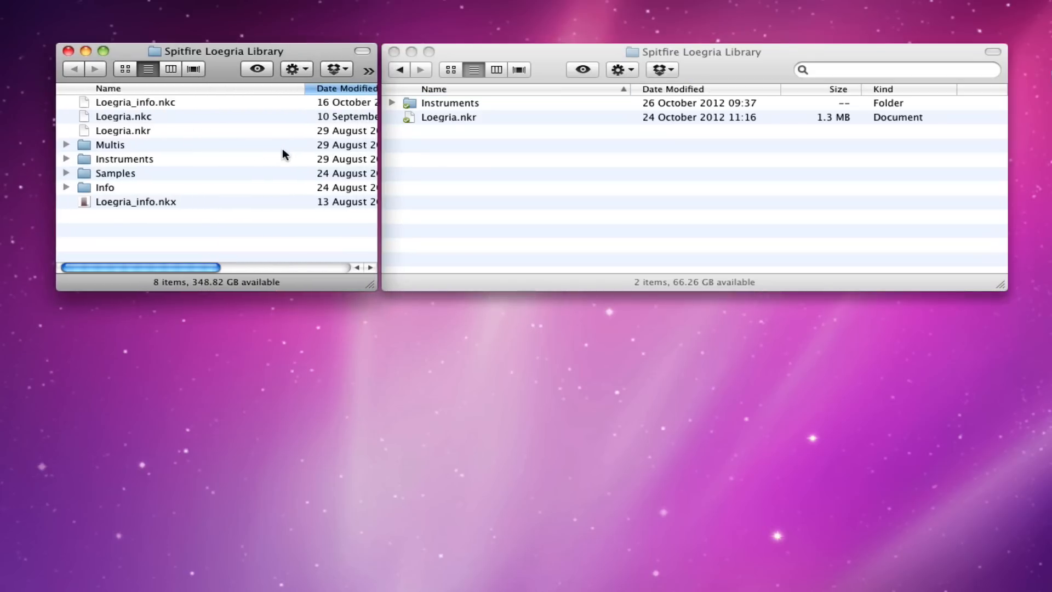
{"action": "mouse_move", "coordinate": [134, 131]}
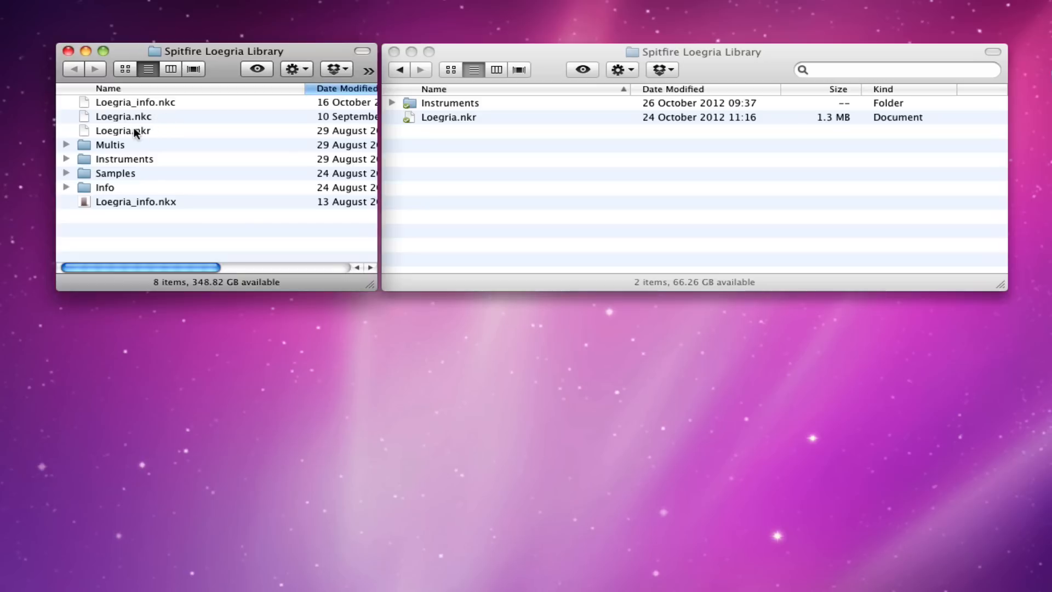
{"action": "mouse_move", "coordinate": [141, 123]}
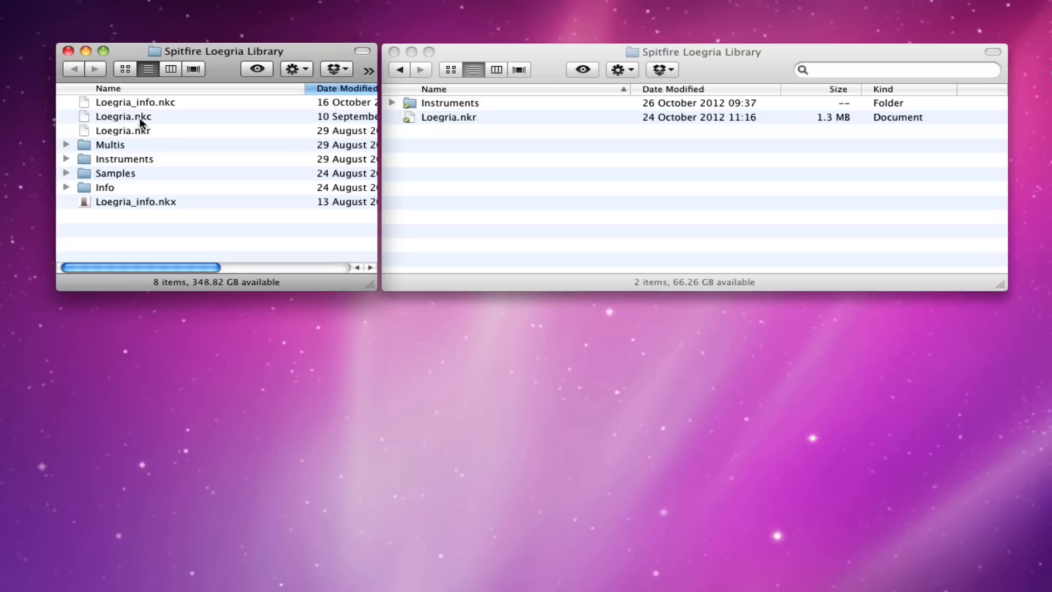
- Sort the library by name and move the old Loegria.nkc and Loegria.nkr to Trash
{"action": "left_click", "coordinate": [123, 130]}
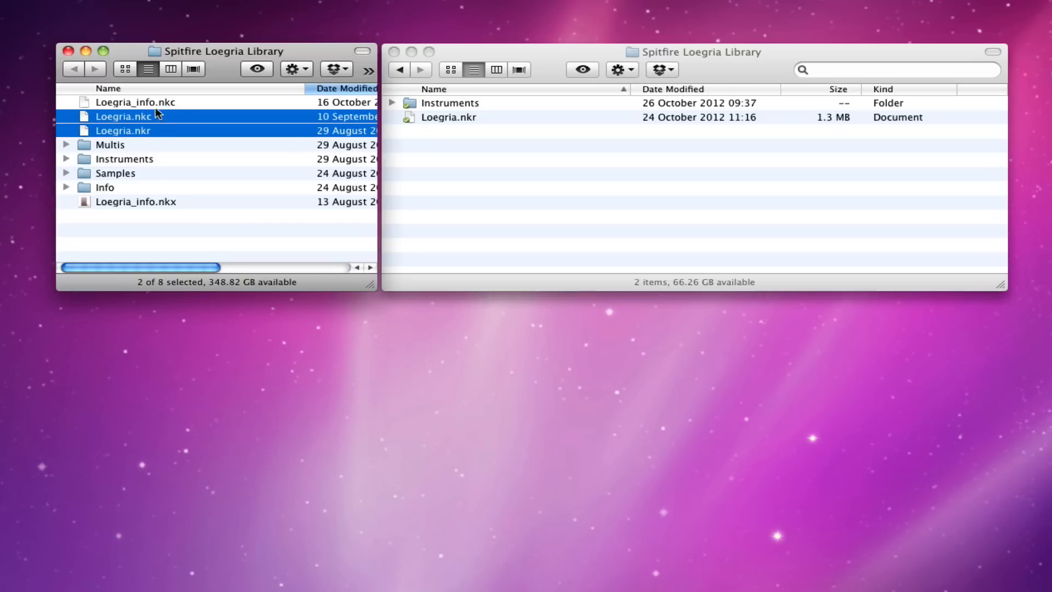
{"action": "left_click", "coordinate": [108, 87]}
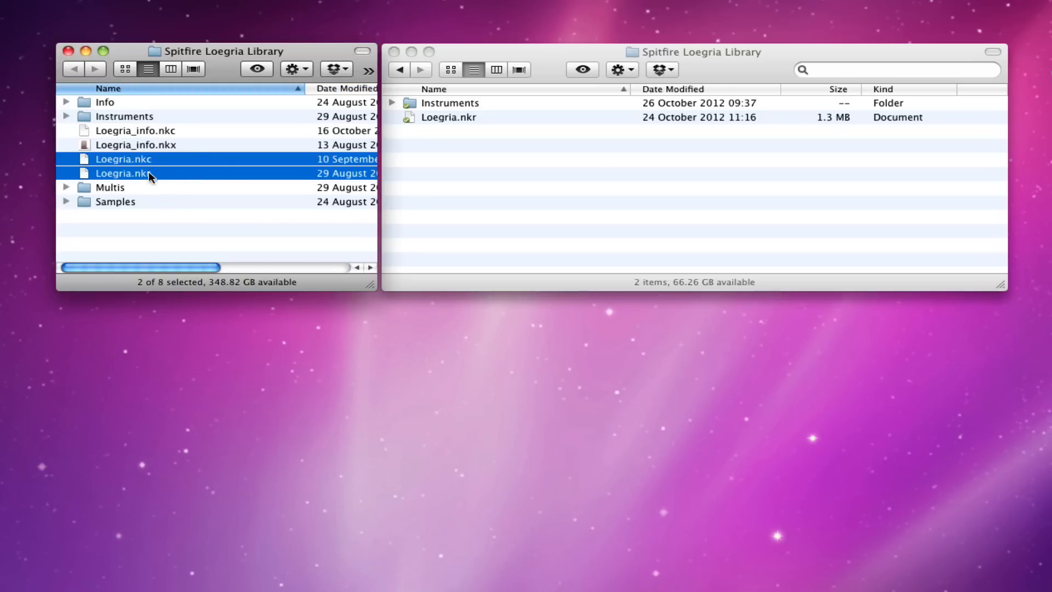
{"action": "mouse_move", "coordinate": [149, 143]}
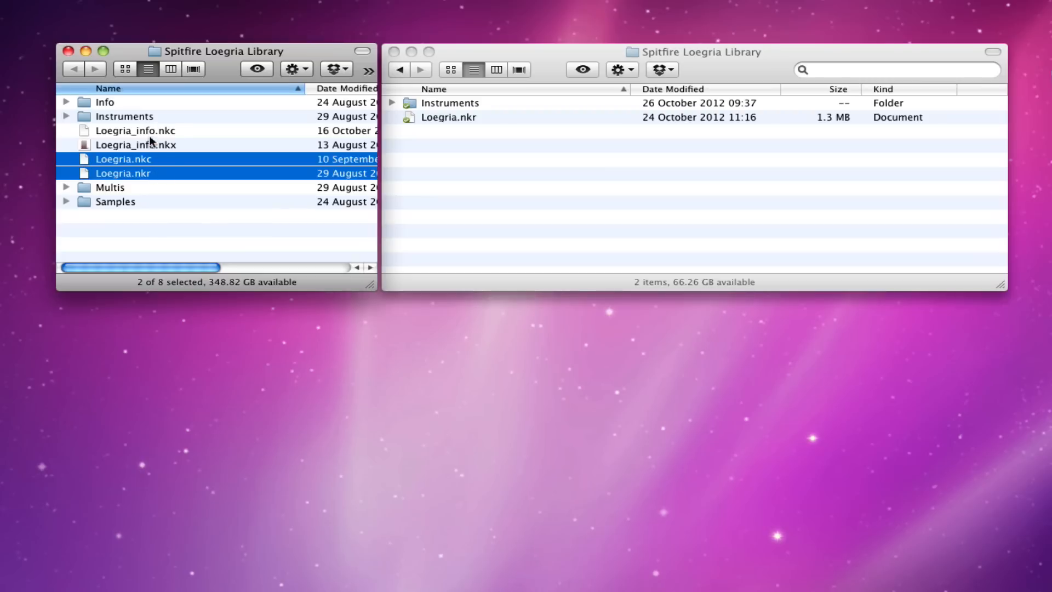
{"action": "mouse_move", "coordinate": [153, 159]}
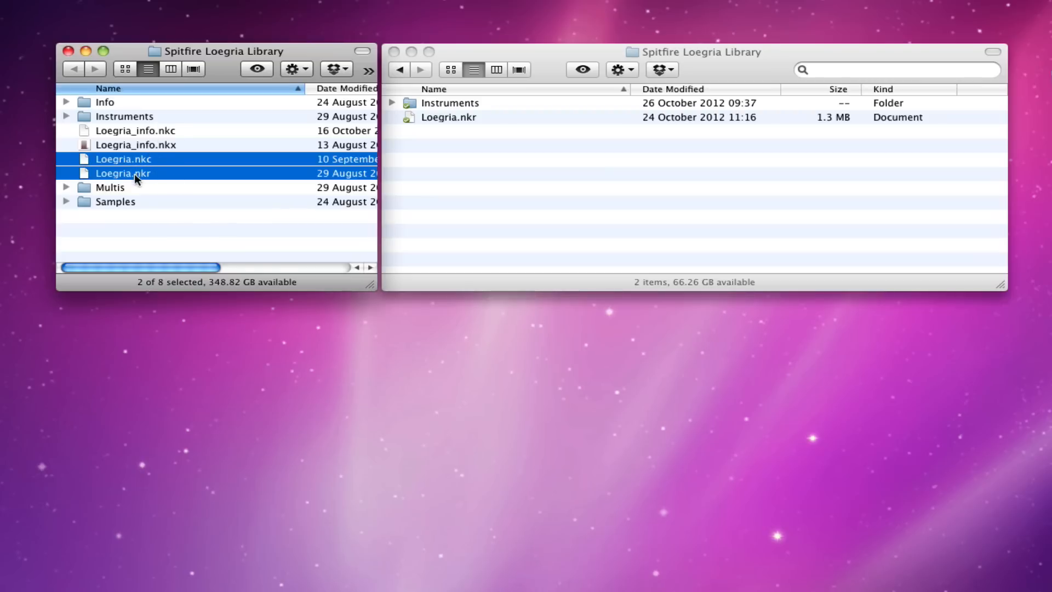
{"action": "mouse_move", "coordinate": [146, 176]}
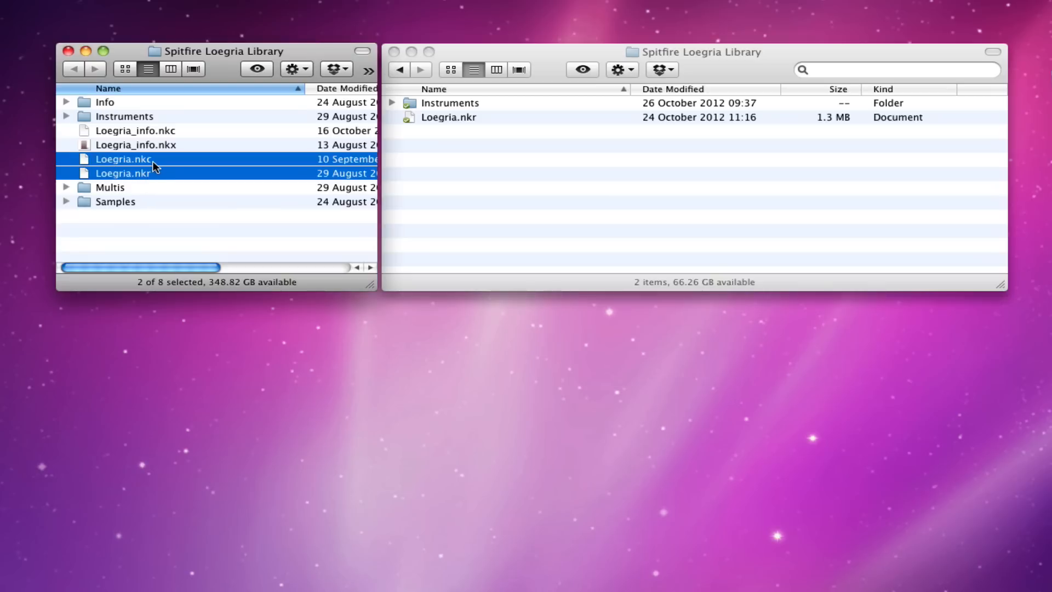
{"action": "mouse_move", "coordinate": [159, 173]}
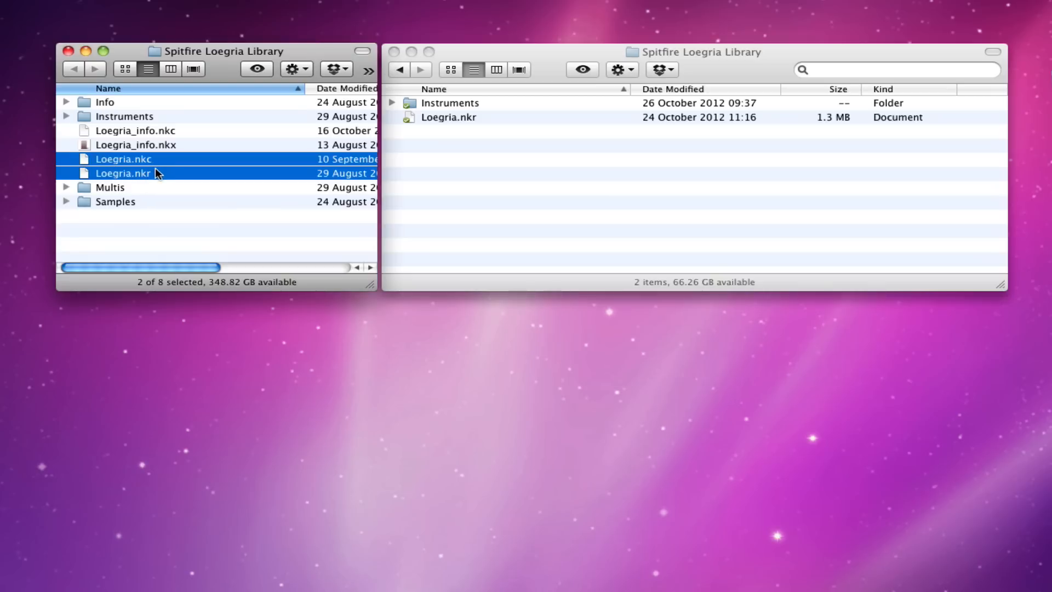
{"action": "mouse_move", "coordinate": [169, 177]}
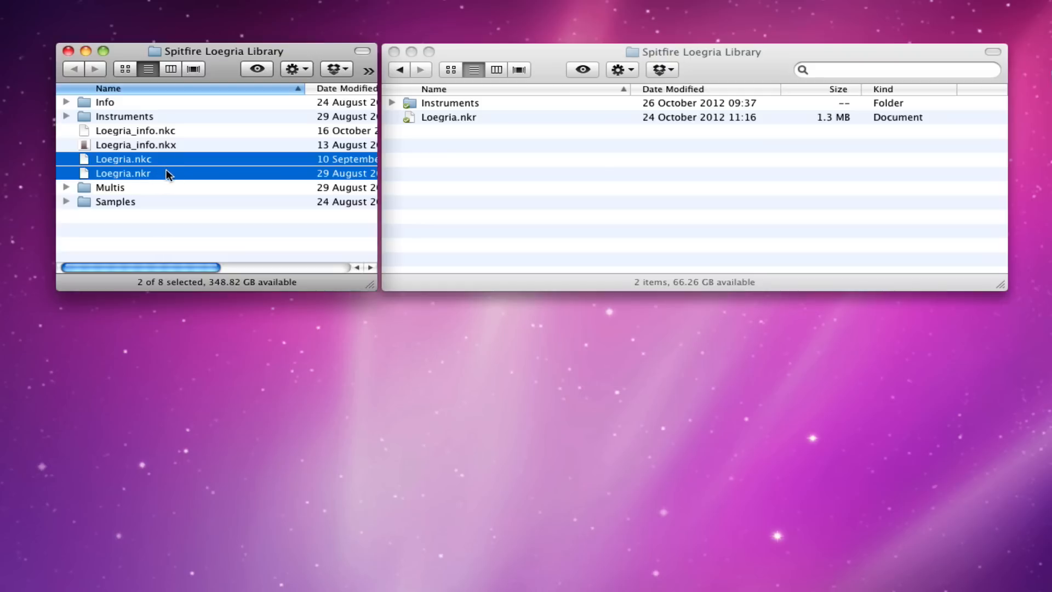
{"action": "mouse_move", "coordinate": [117, 173]}
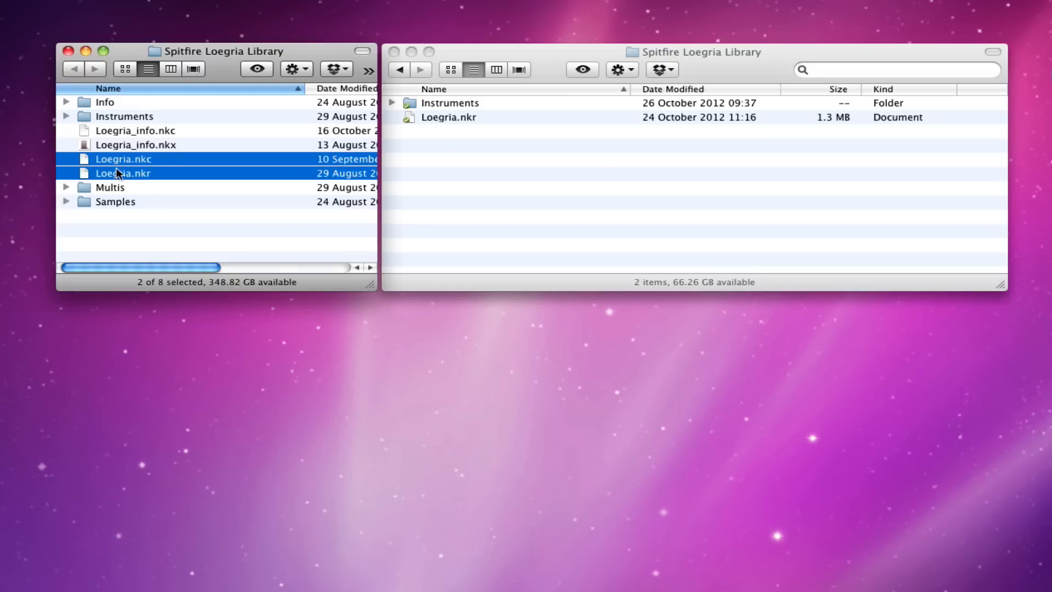
{"action": "mouse_move", "coordinate": [150, 167]}
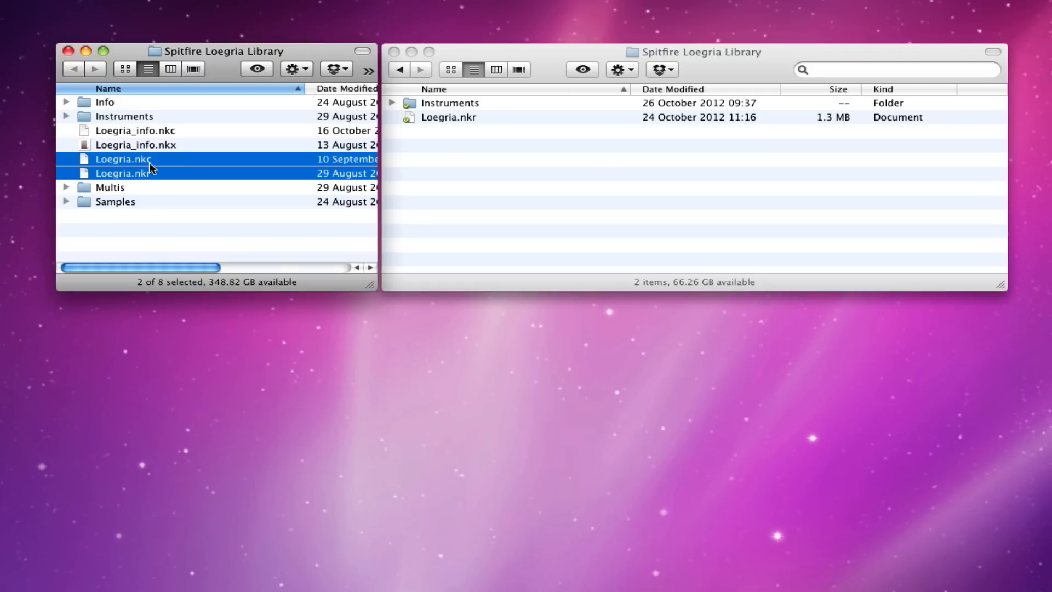
{"action": "mouse_move", "coordinate": [152, 181]}
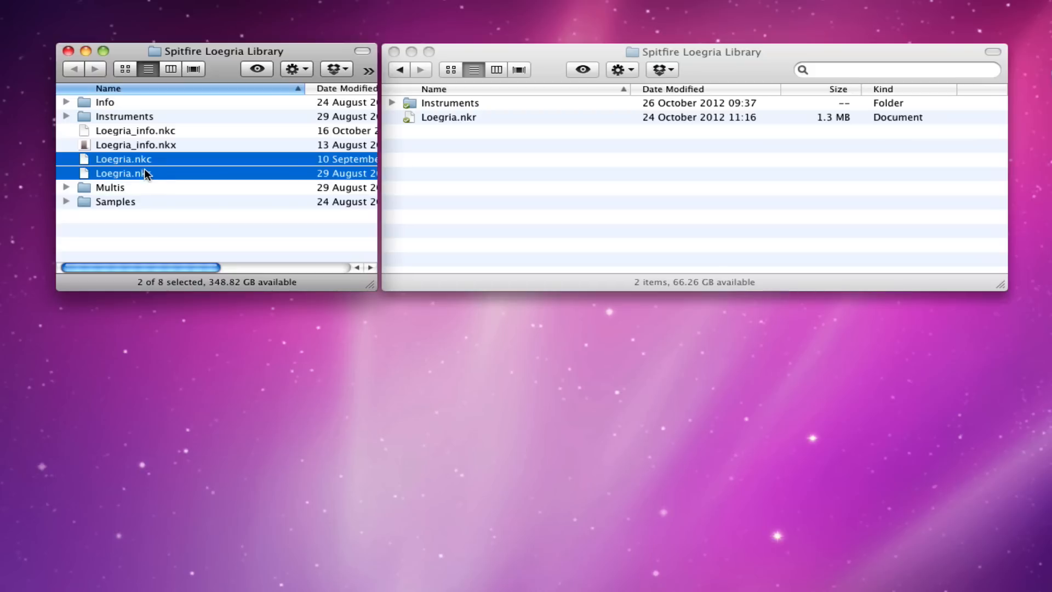
{"action": "mouse_move", "coordinate": [159, 173]}
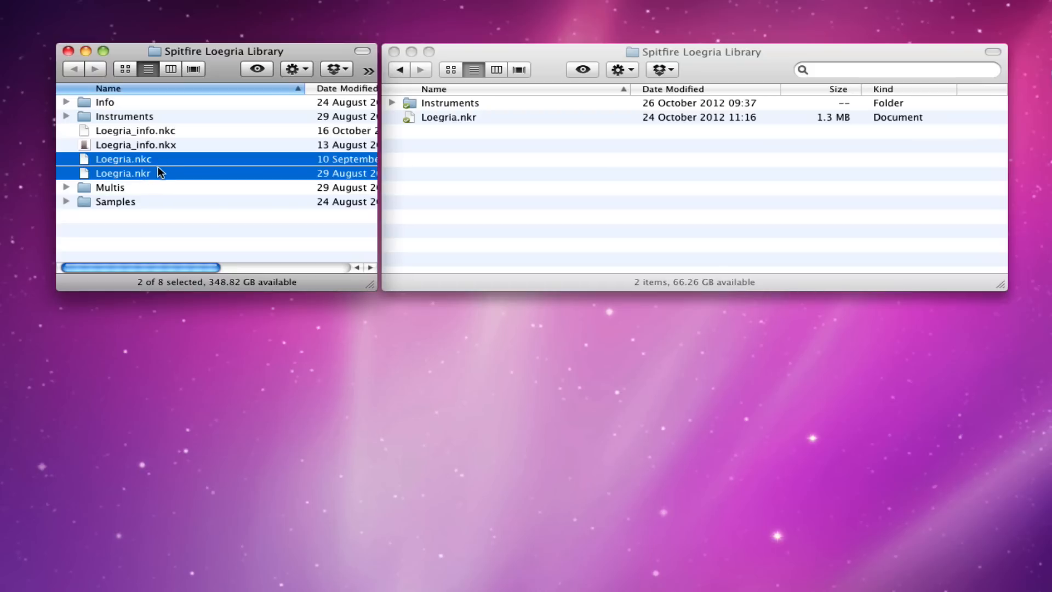
{"action": "mouse_move", "coordinate": [140, 163]}
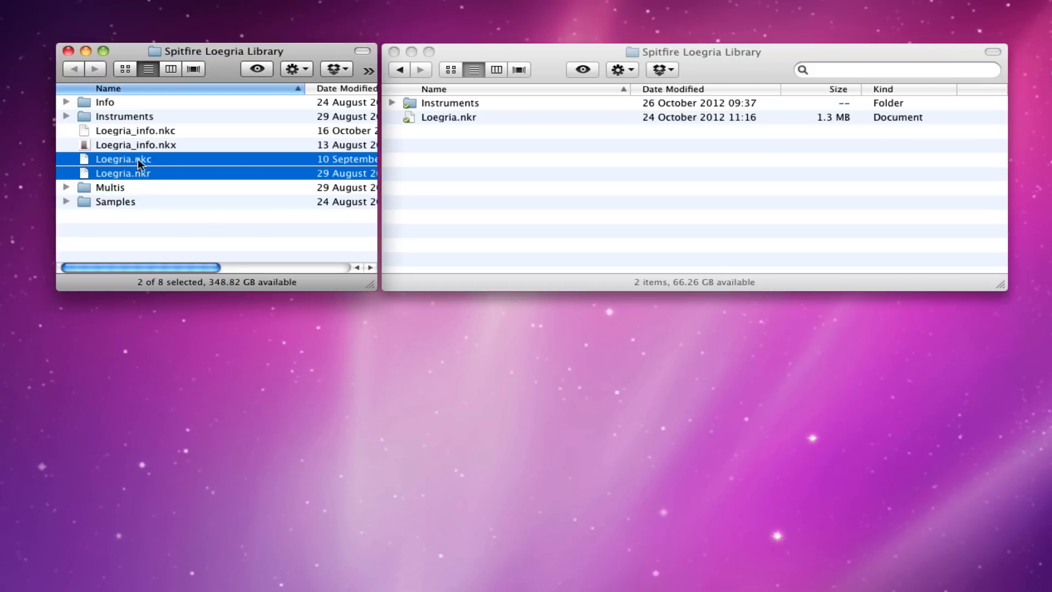
{"action": "right_click", "coordinate": [138, 166]}
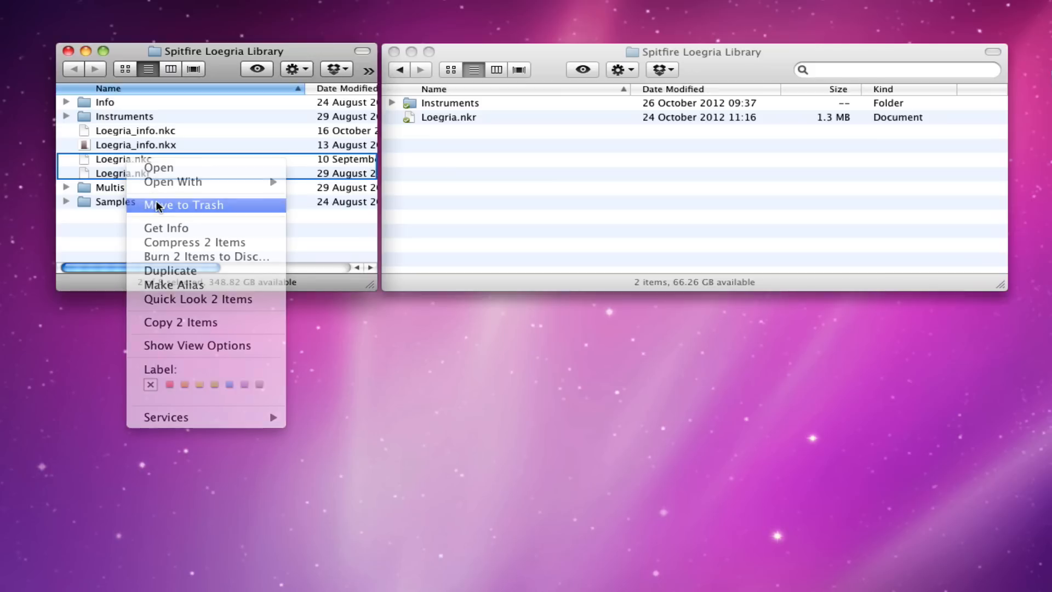
{"action": "left_click", "coordinate": [183, 205]}
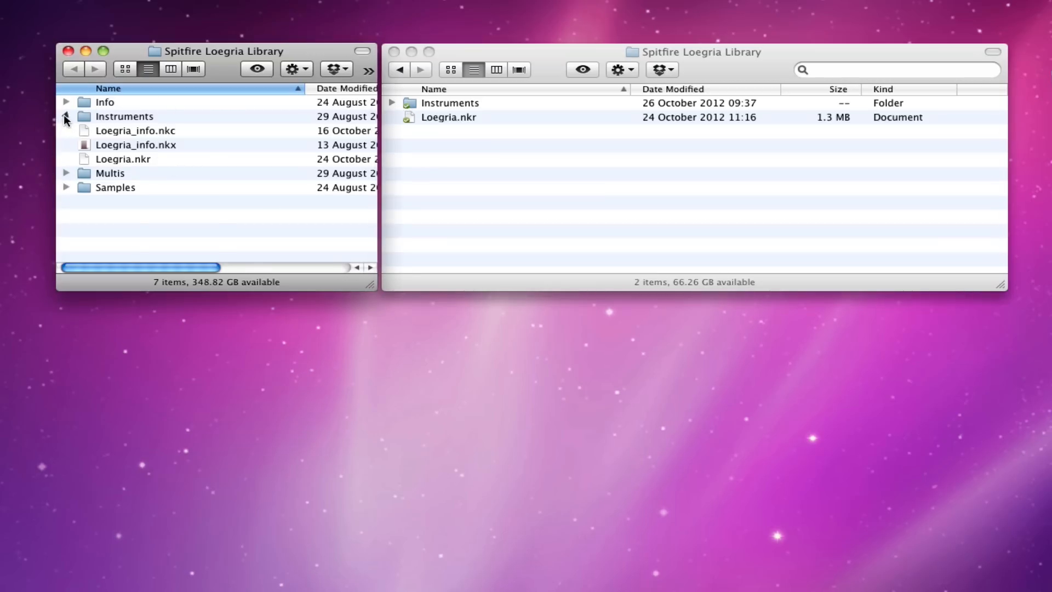
- Expand the Instruments folders in both the library and update windows
{"action": "left_click", "coordinate": [67, 116]}
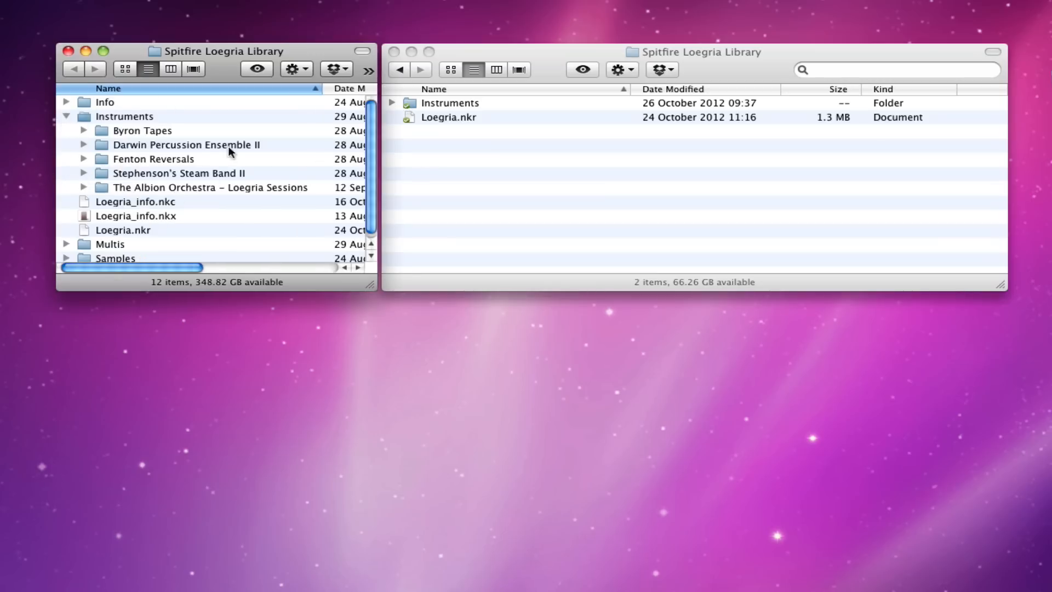
{"action": "mouse_move", "coordinate": [397, 109]}
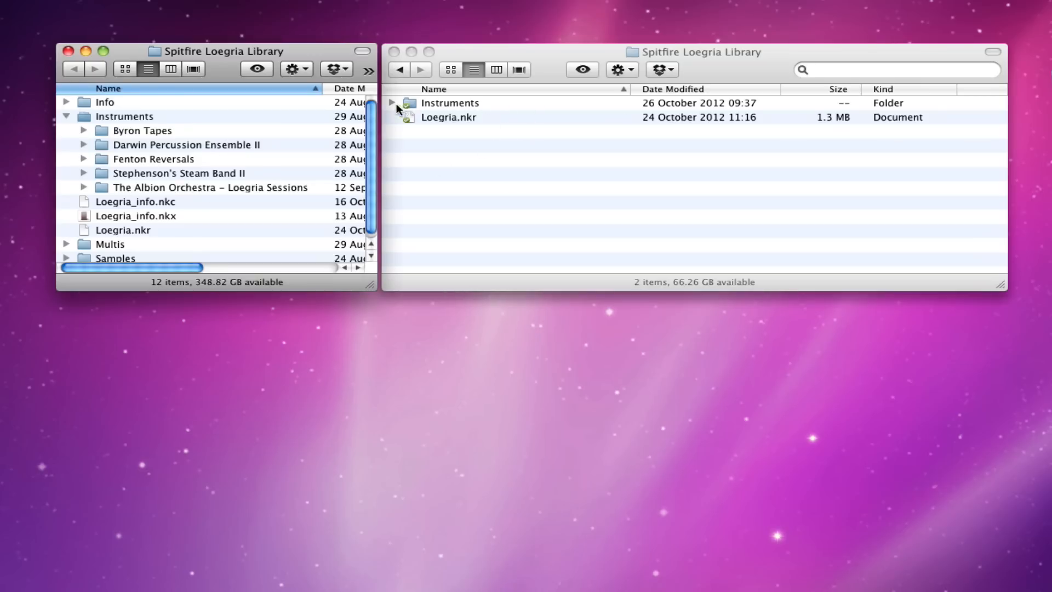
{"action": "left_click", "coordinate": [392, 103]}
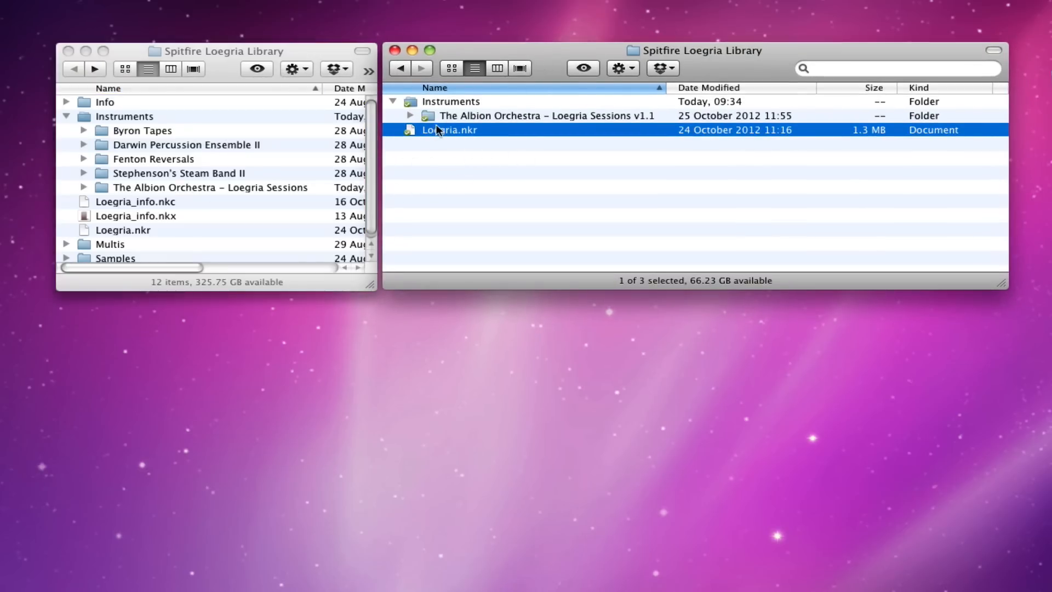
{"action": "mouse_move", "coordinate": [460, 123]}
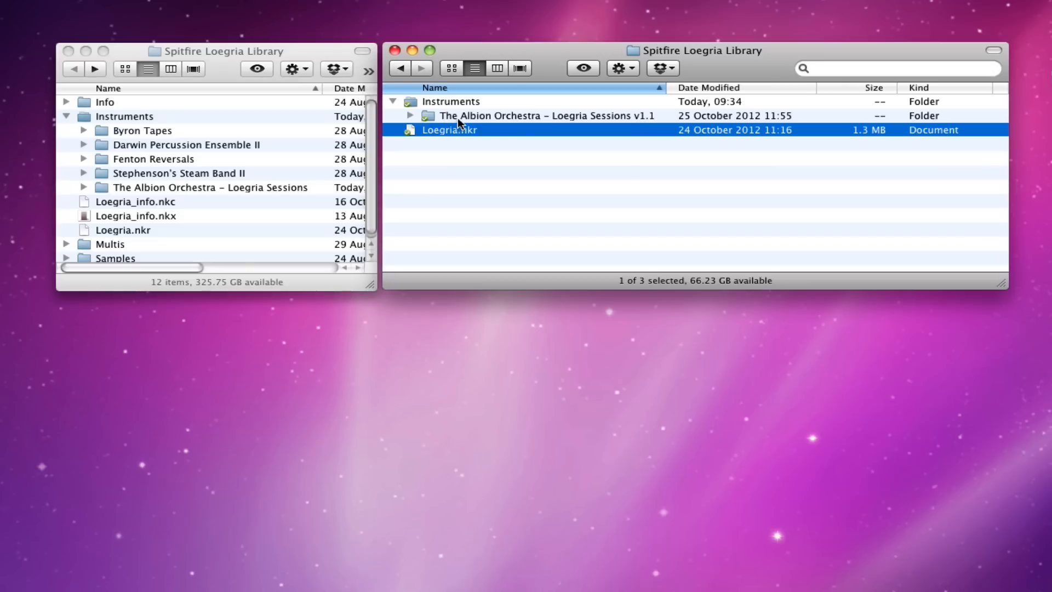
{"action": "mouse_move", "coordinate": [469, 120]}
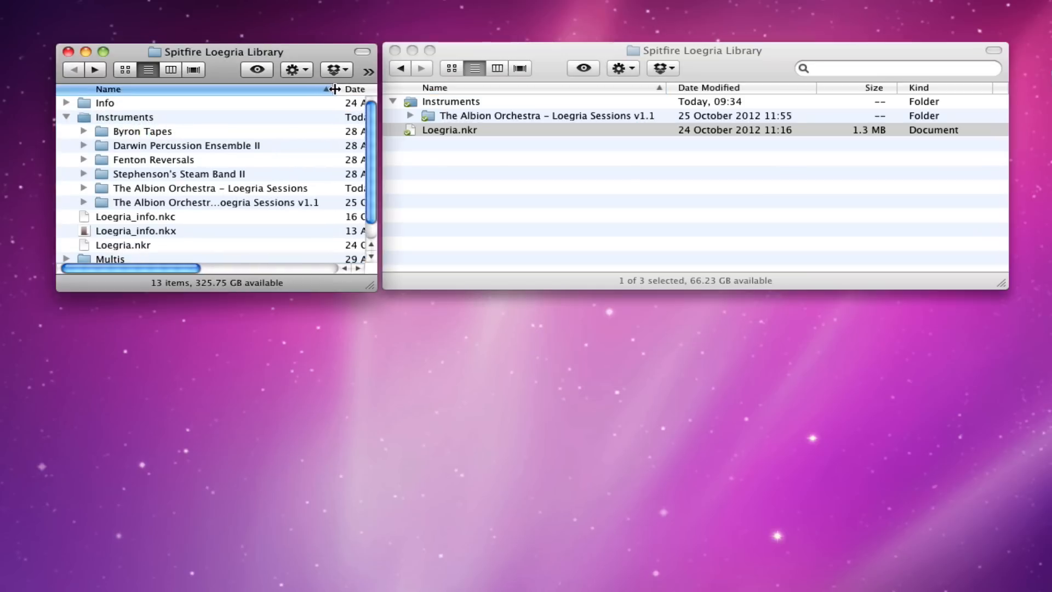
- Drag the Name column divider right to reveal the full Albion Orchestra v1.1 folder name
{"action": "left_click_drag", "start_coordinate": [334, 89], "coordinate": [359, 89]}
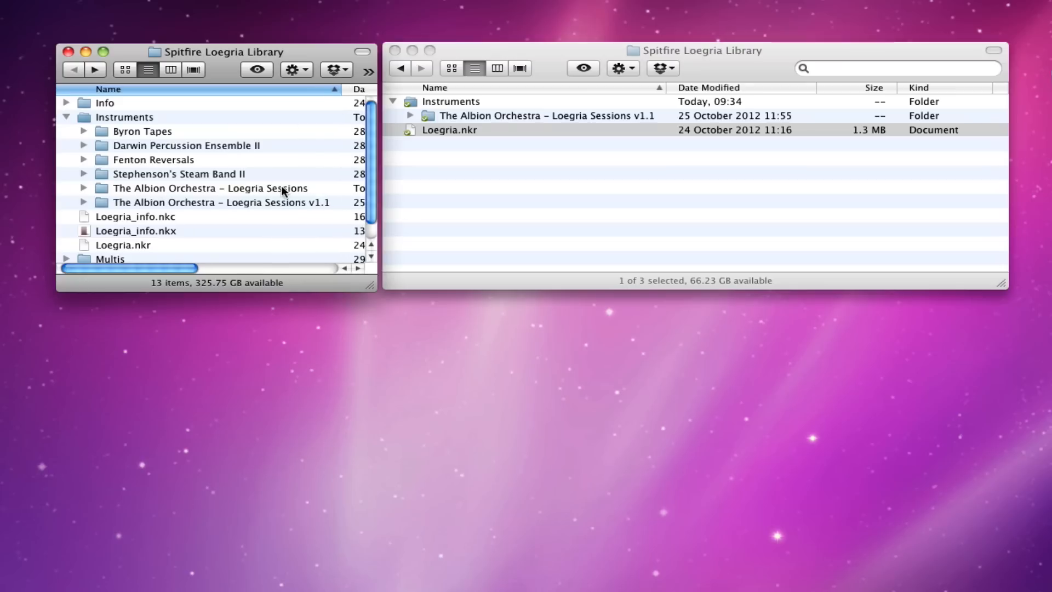
{"action": "mouse_move", "coordinate": [315, 211]}
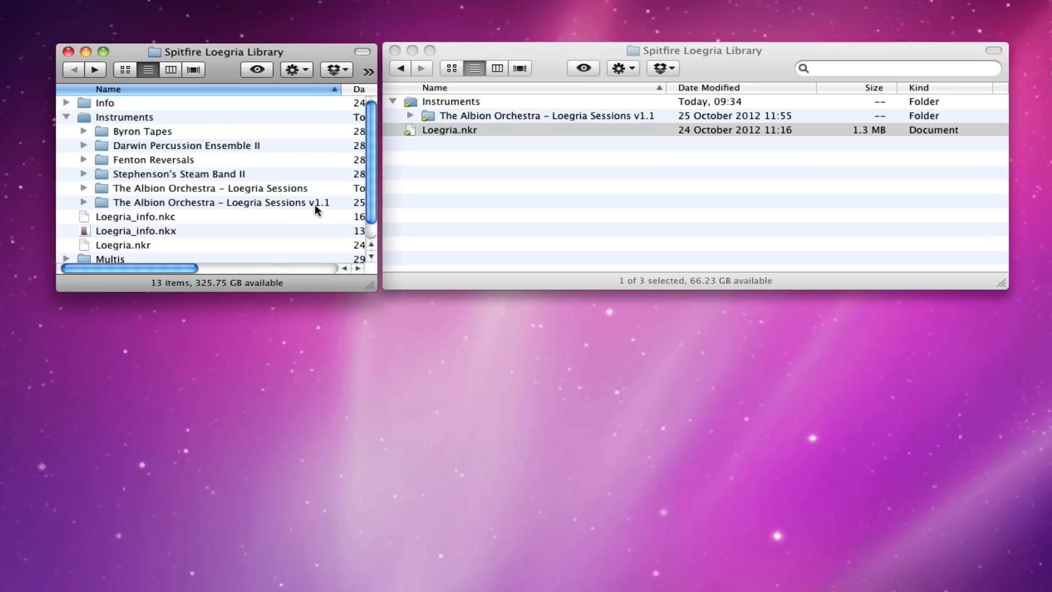
{"action": "mouse_move", "coordinate": [330, 212]}
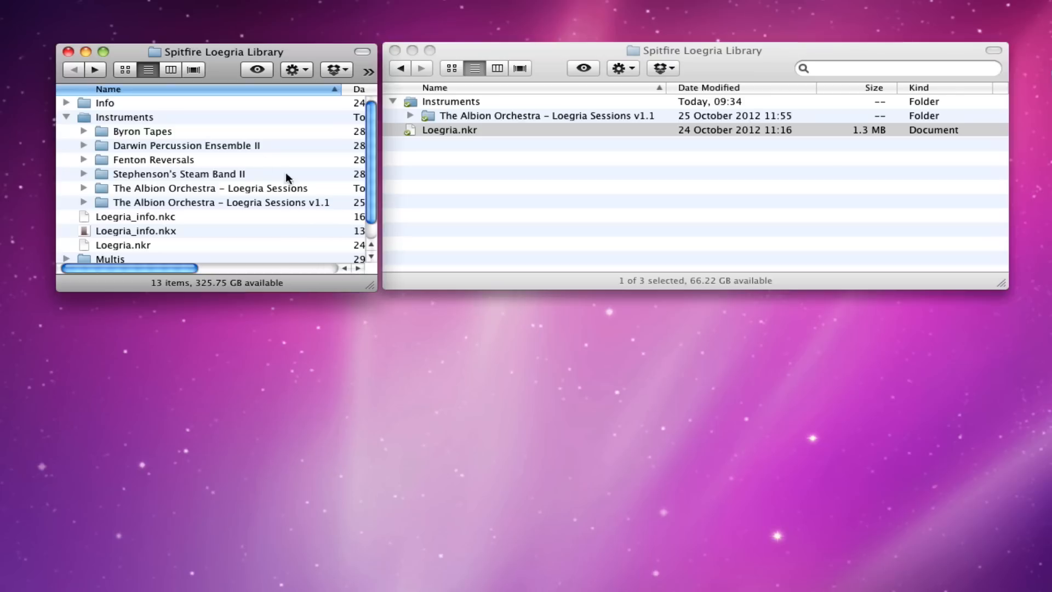
{"action": "mouse_move", "coordinate": [186, 204]}
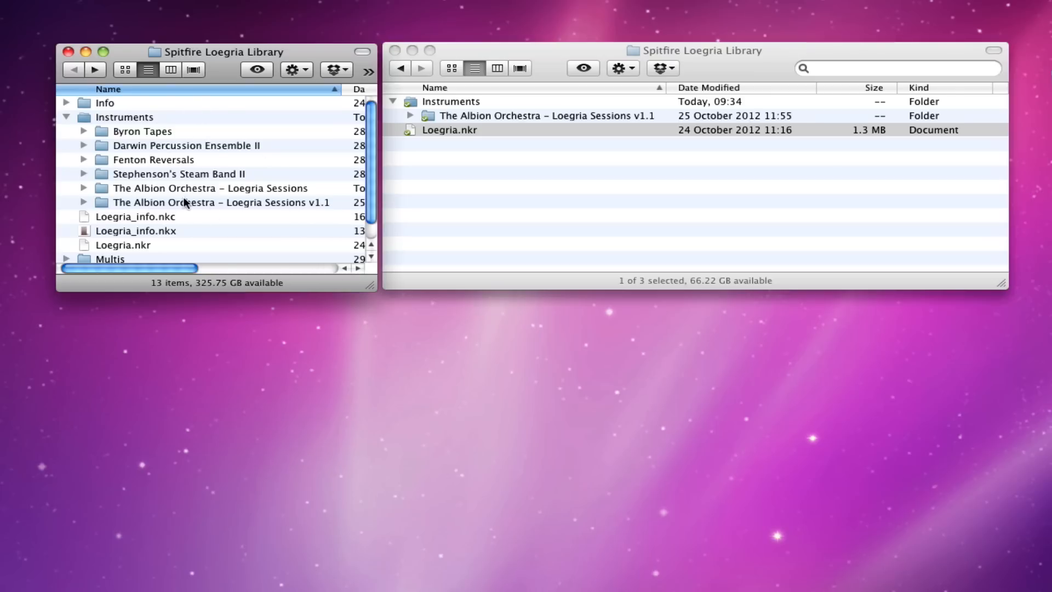
{"action": "mouse_move", "coordinate": [177, 182]}
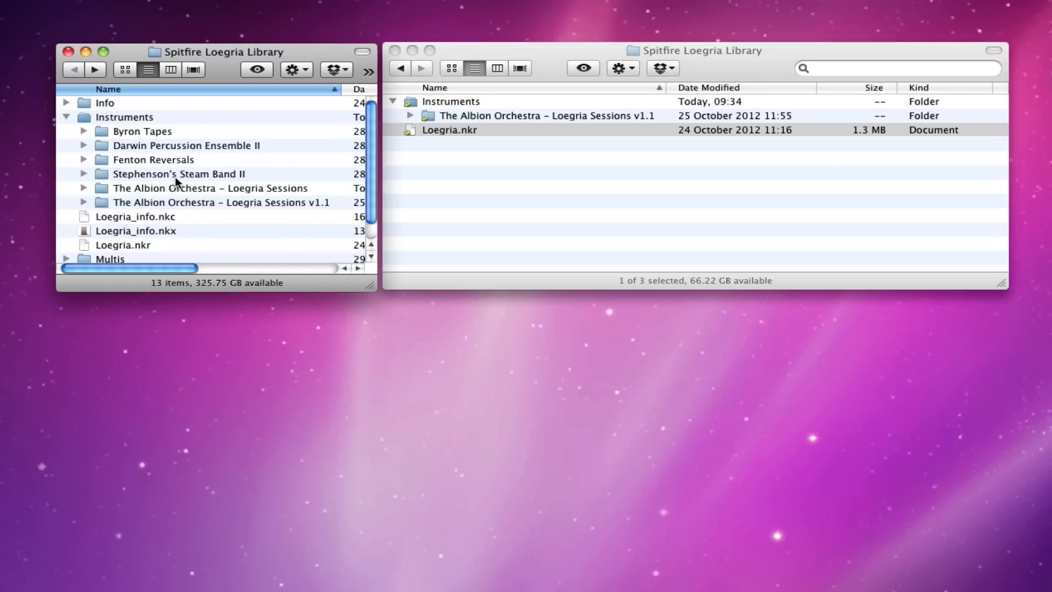
{"action": "mouse_move", "coordinate": [174, 149]}
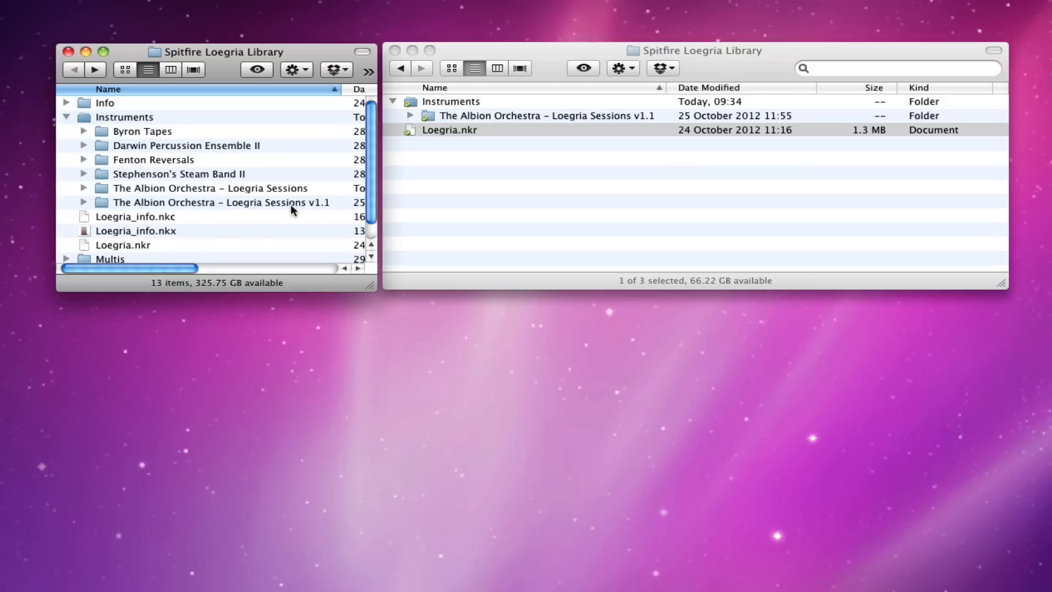
{"action": "mouse_move", "coordinate": [275, 204]}
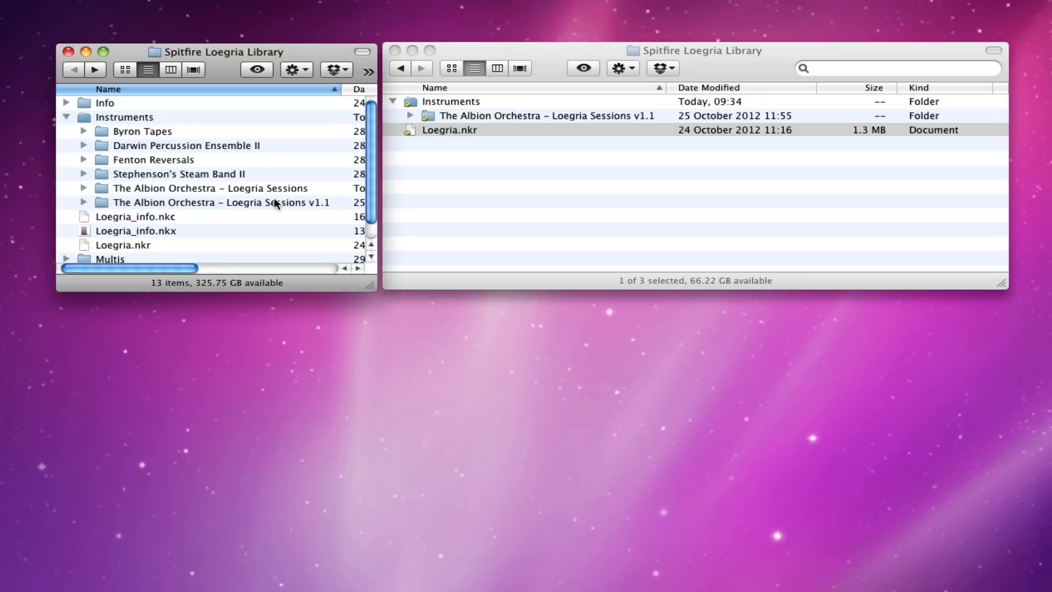
{"action": "mouse_move", "coordinate": [191, 184]}
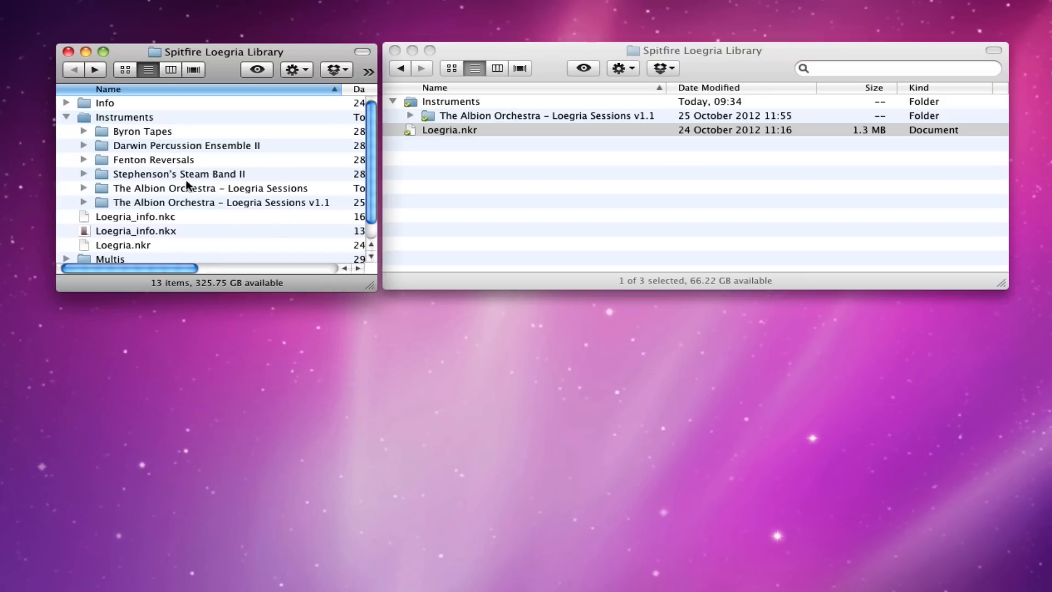
{"action": "mouse_move", "coordinate": [305, 197]}
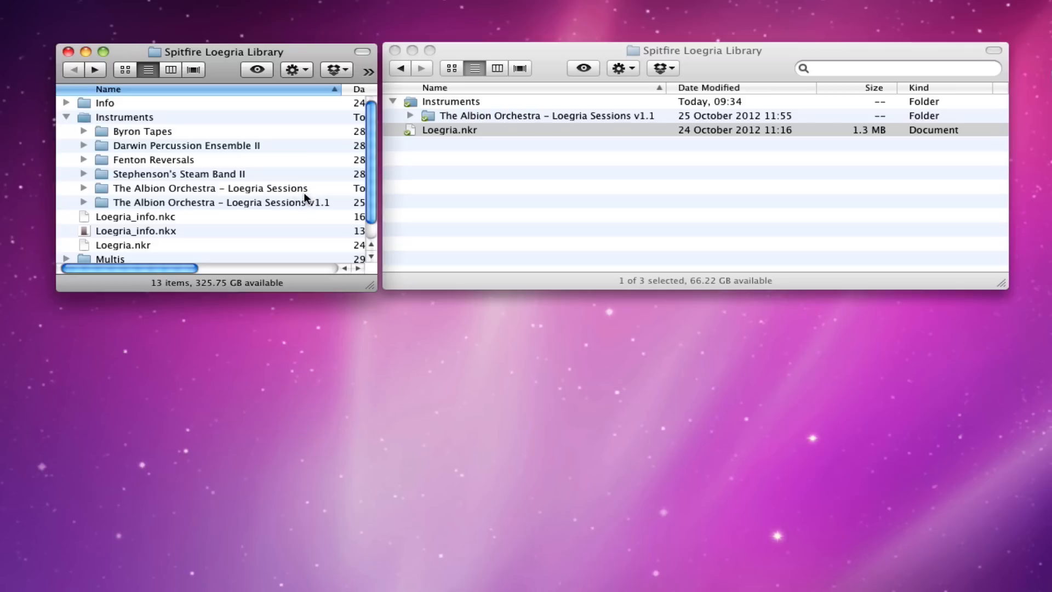
{"action": "mouse_move", "coordinate": [135, 132]}
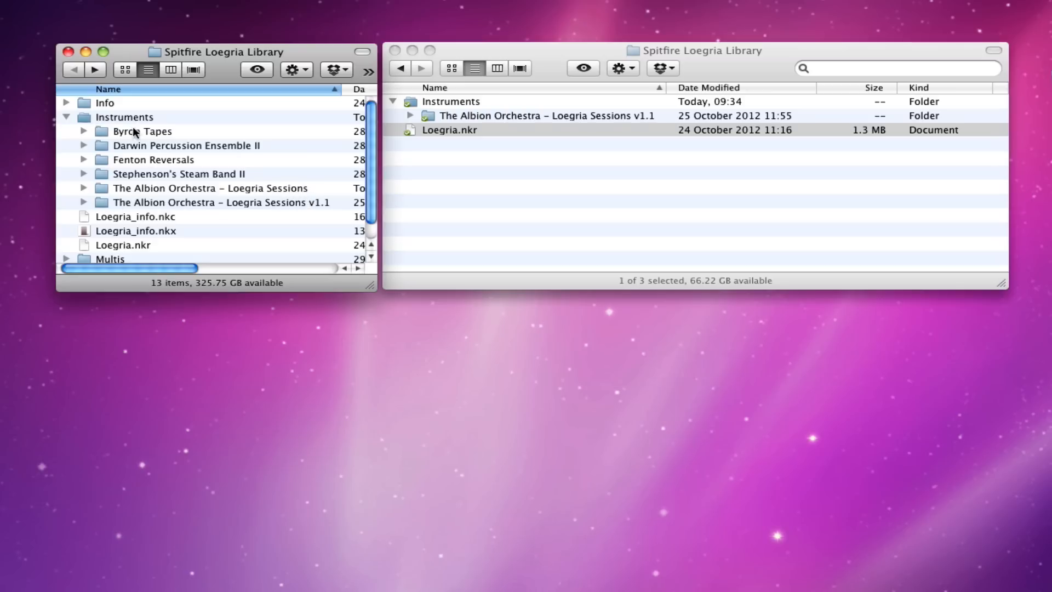
{"action": "mouse_move", "coordinate": [260, 194]}
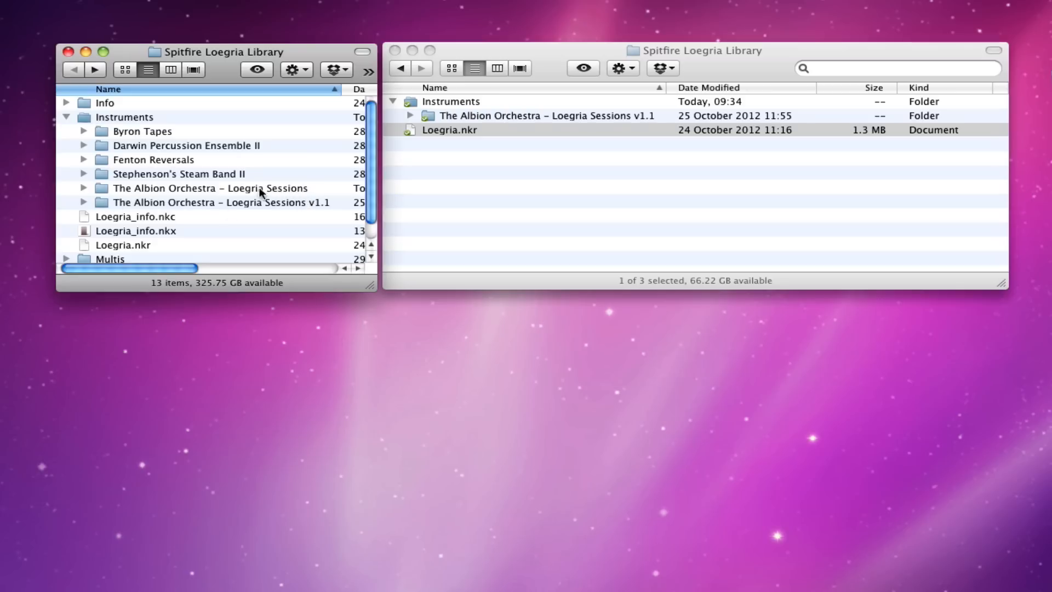
{"action": "mouse_move", "coordinate": [307, 218]}
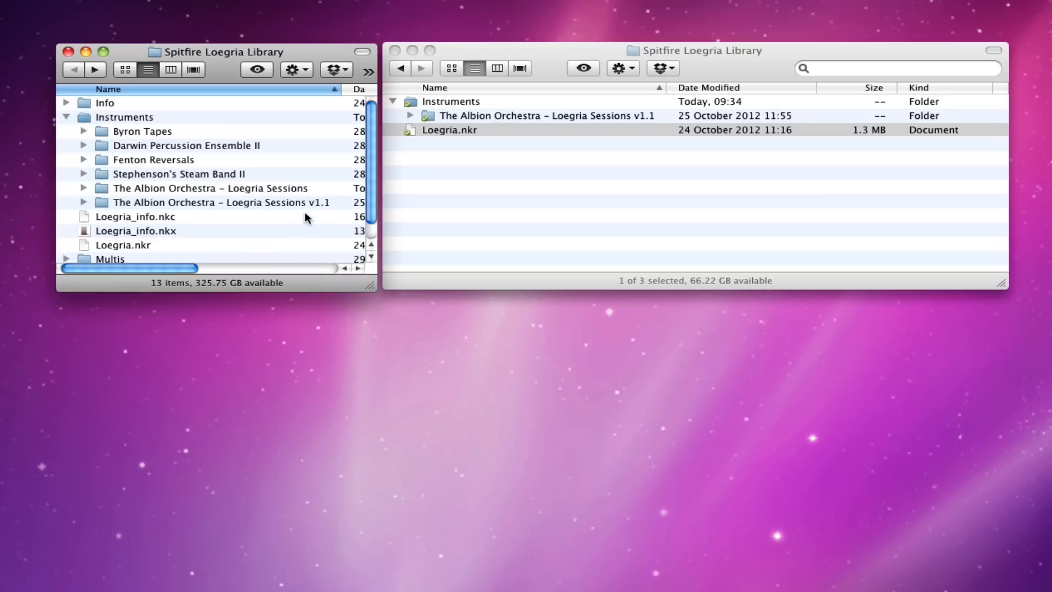
{"action": "mouse_move", "coordinate": [166, 204]}
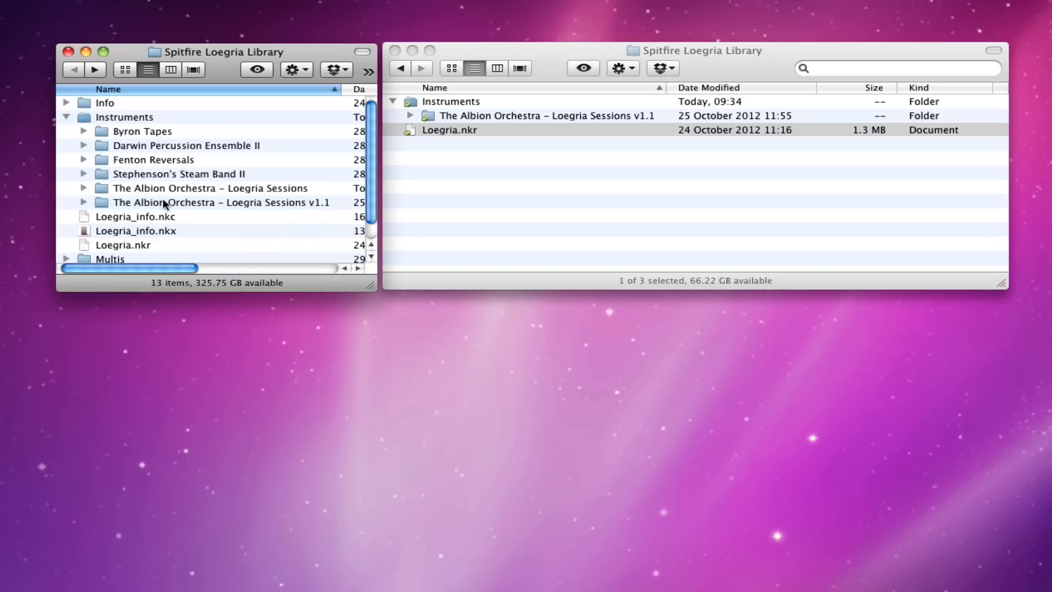
{"action": "mouse_move", "coordinate": [262, 192]}
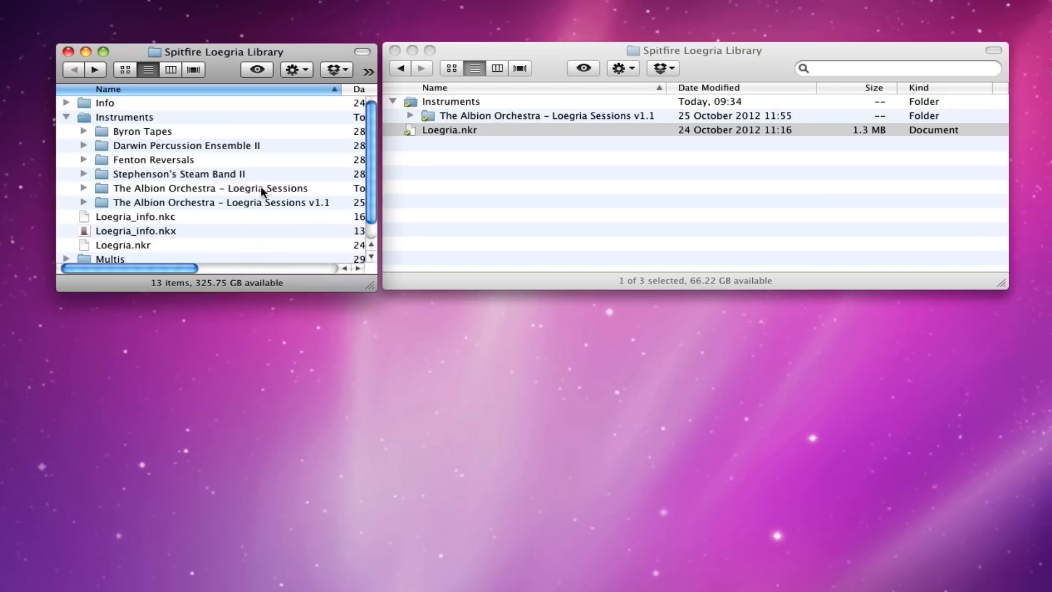
{"action": "mouse_move", "coordinate": [273, 254]}
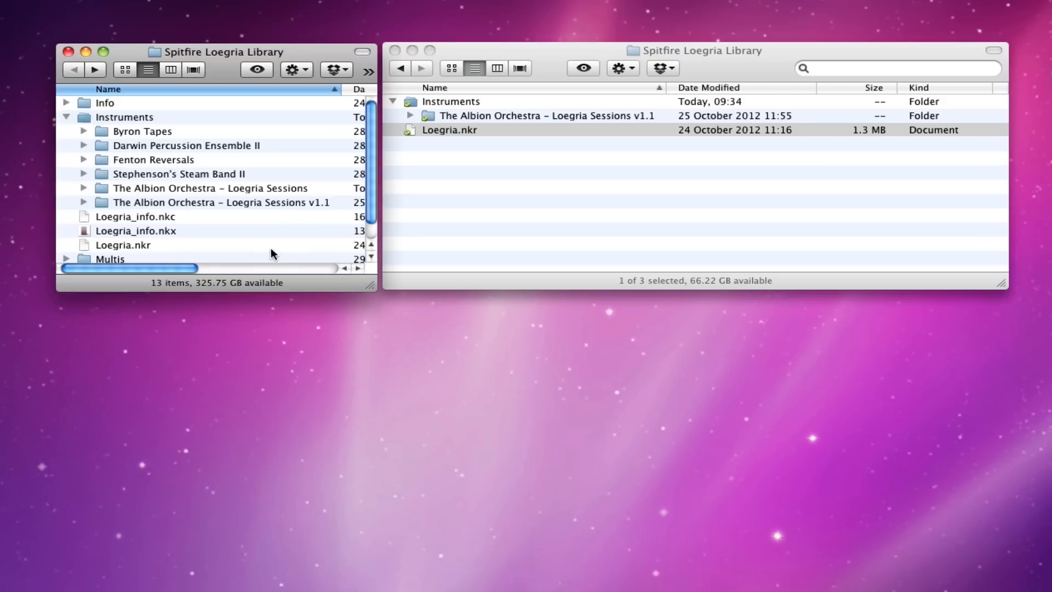
{"action": "mouse_move", "coordinate": [277, 251]}
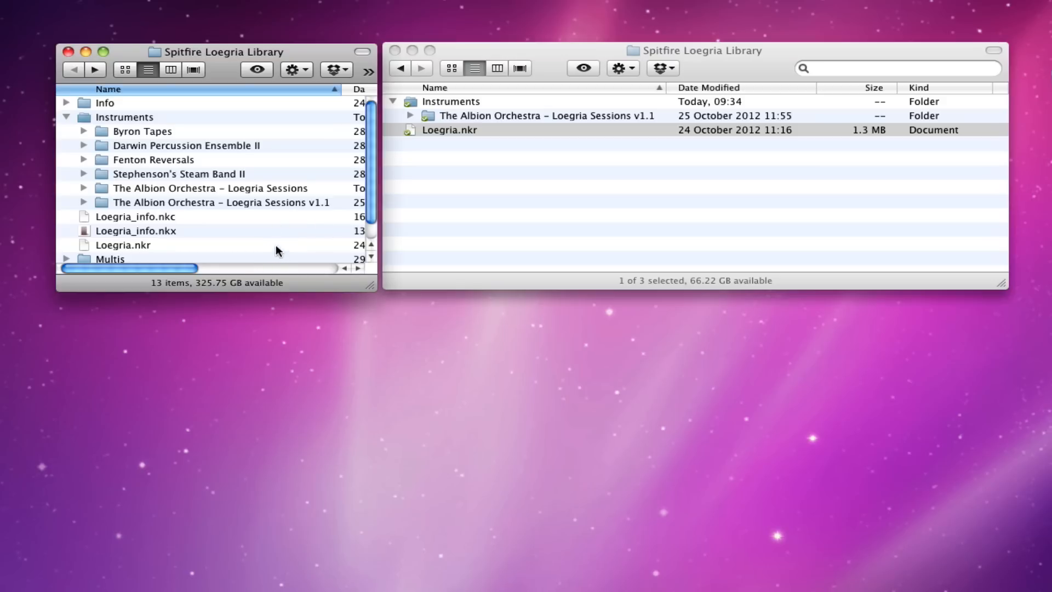
{"action": "mouse_move", "coordinate": [703, 102]}
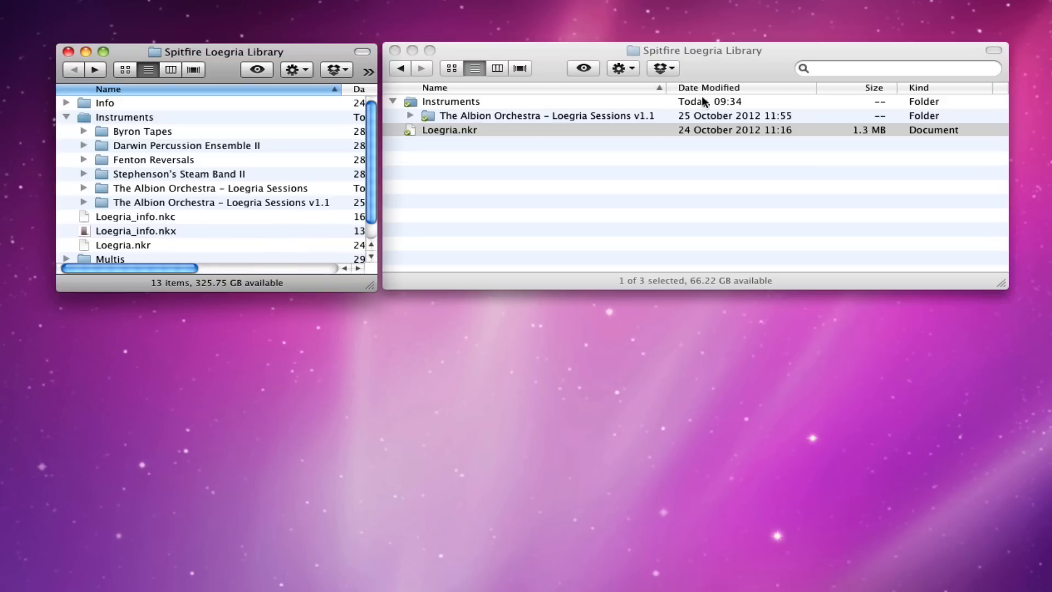